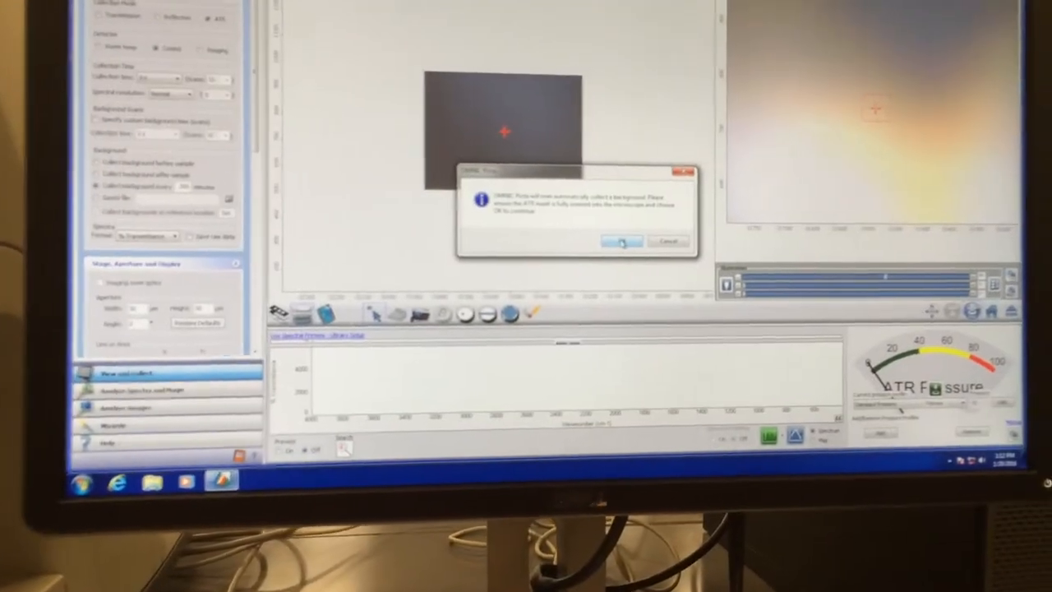
Acknowledge the background prompt so the ATR single-beam background collects and plots
left_click(620, 241)
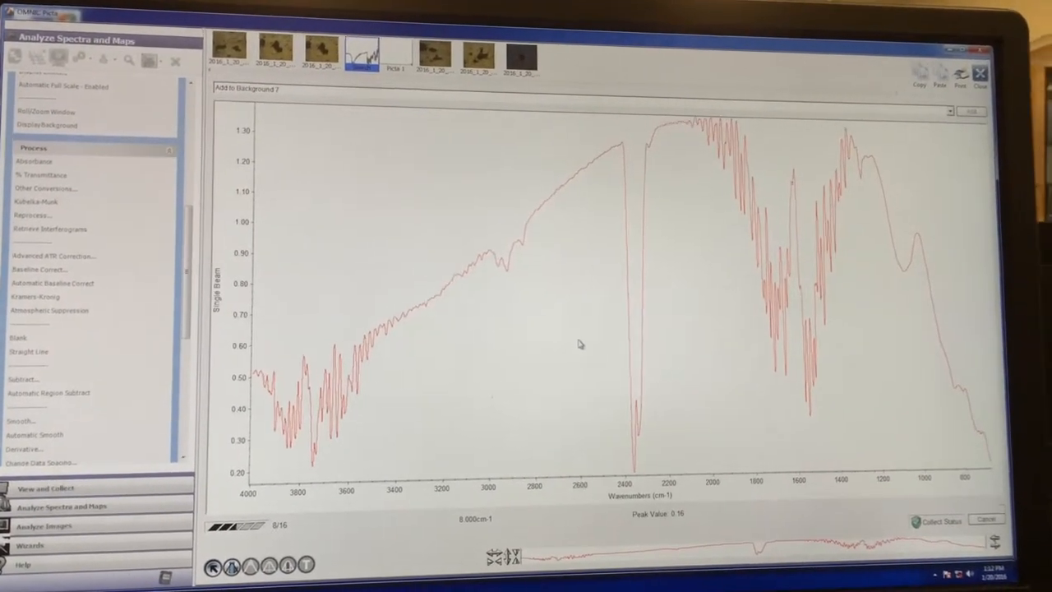
left_click(45, 487)
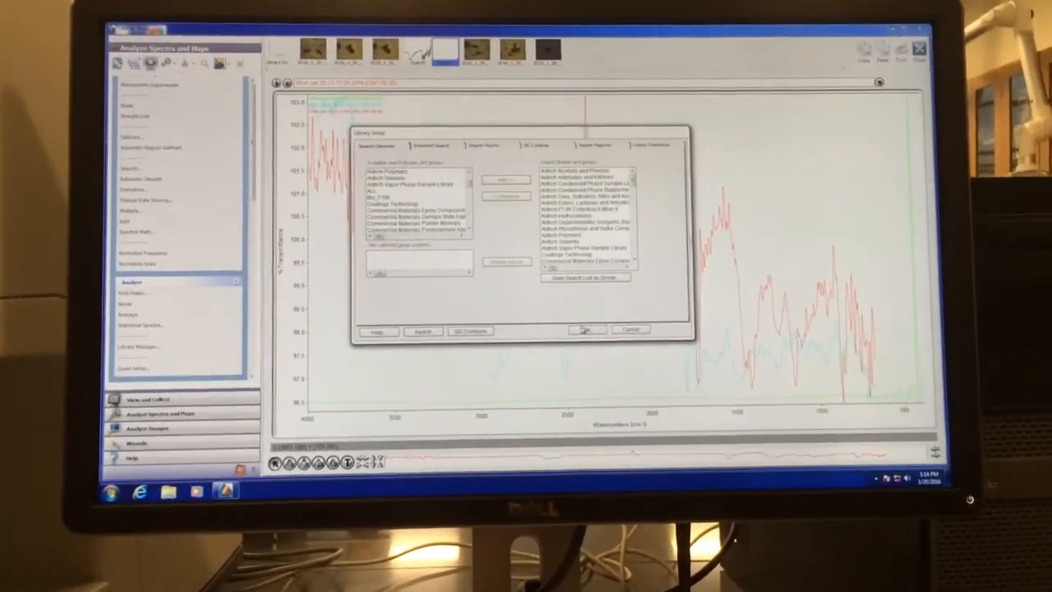
Accept the Library Setup search list covering all libraries, returning to the %Transmittance spectra
left_click(585, 330)
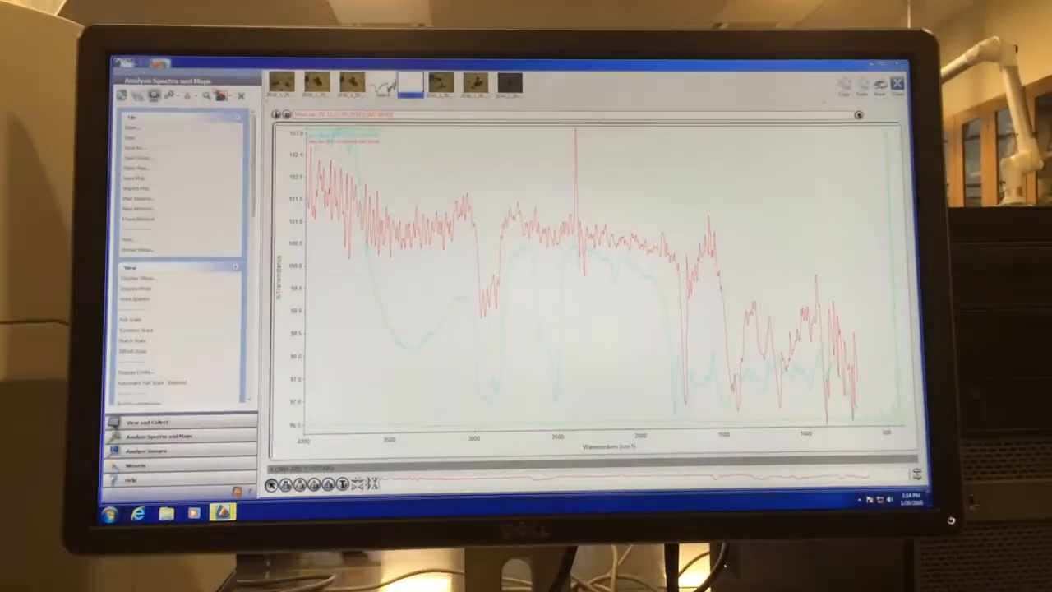